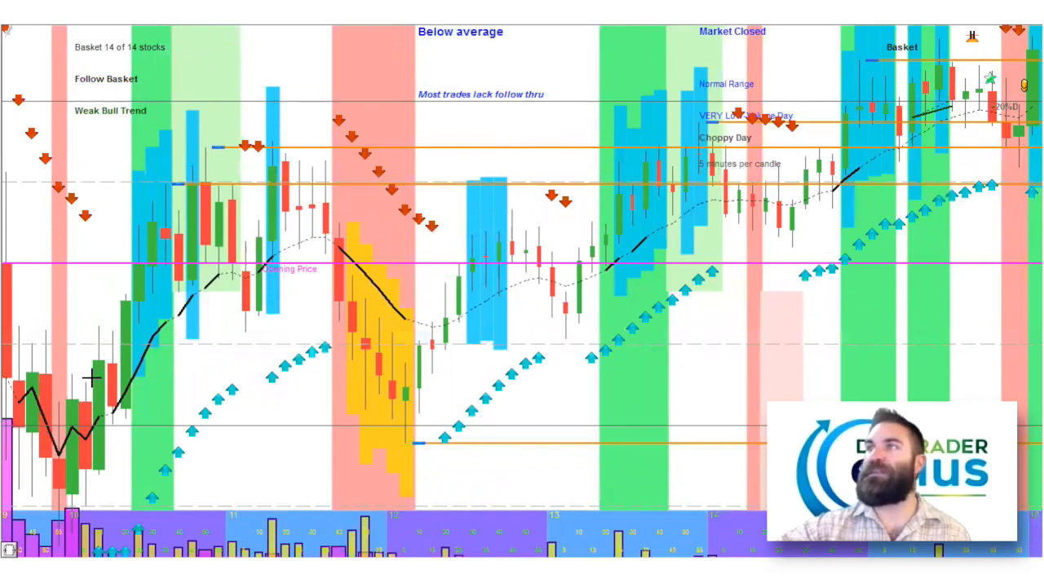
mouse_move(224, 194)
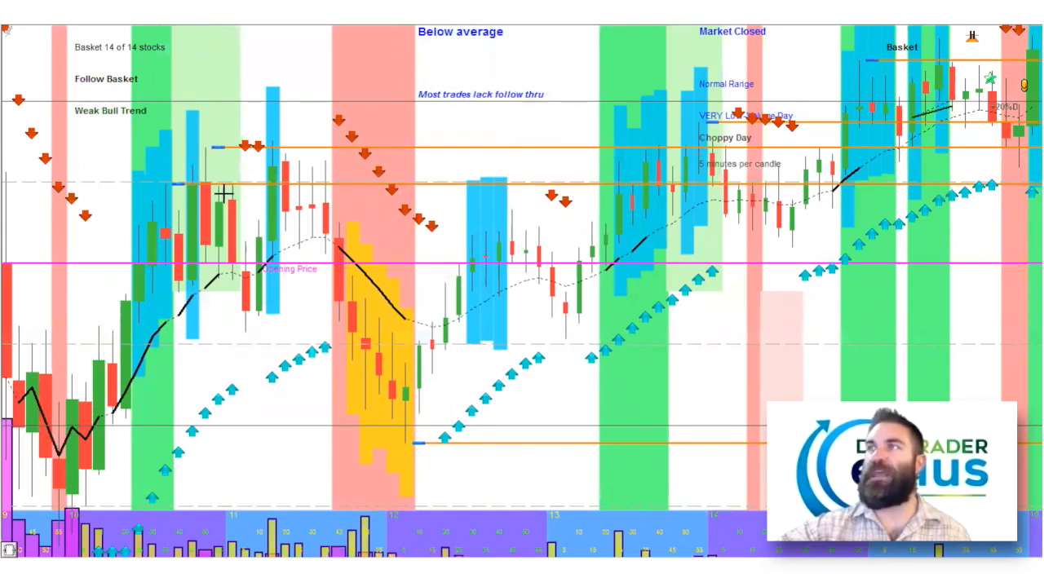
mouse_move(259, 254)
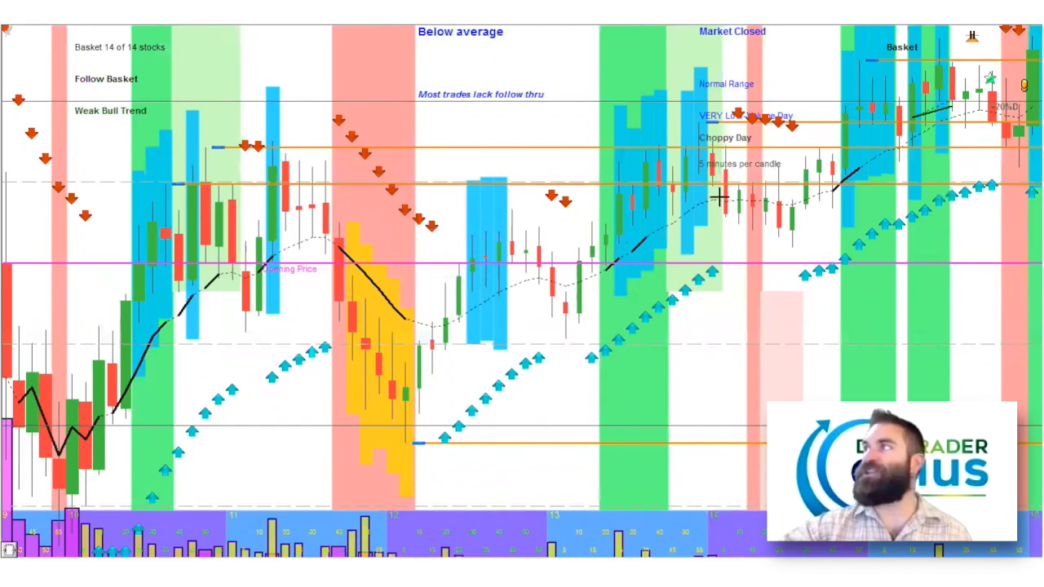
mouse_move(45, 335)
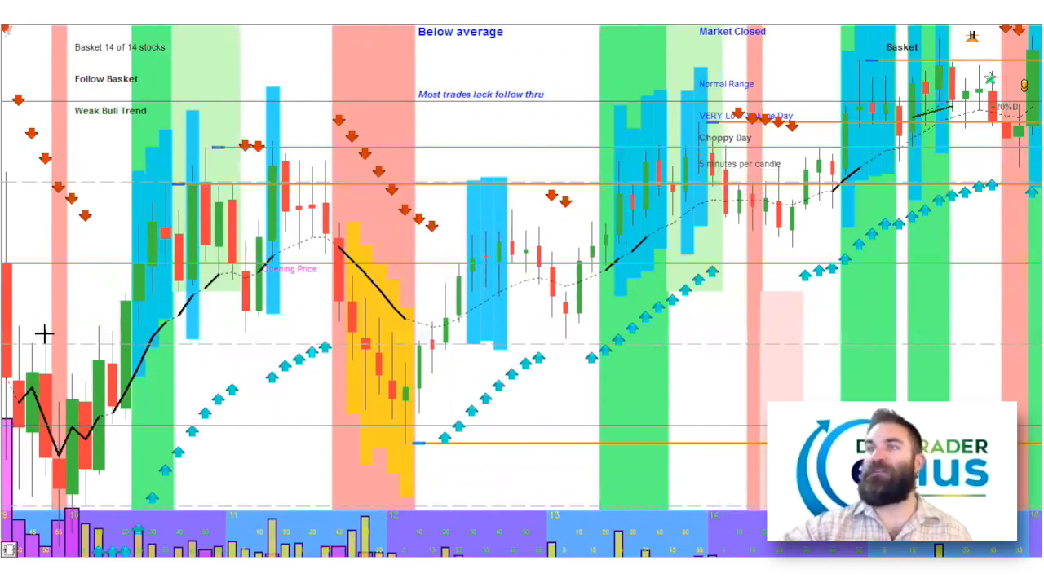
mouse_move(29, 325)
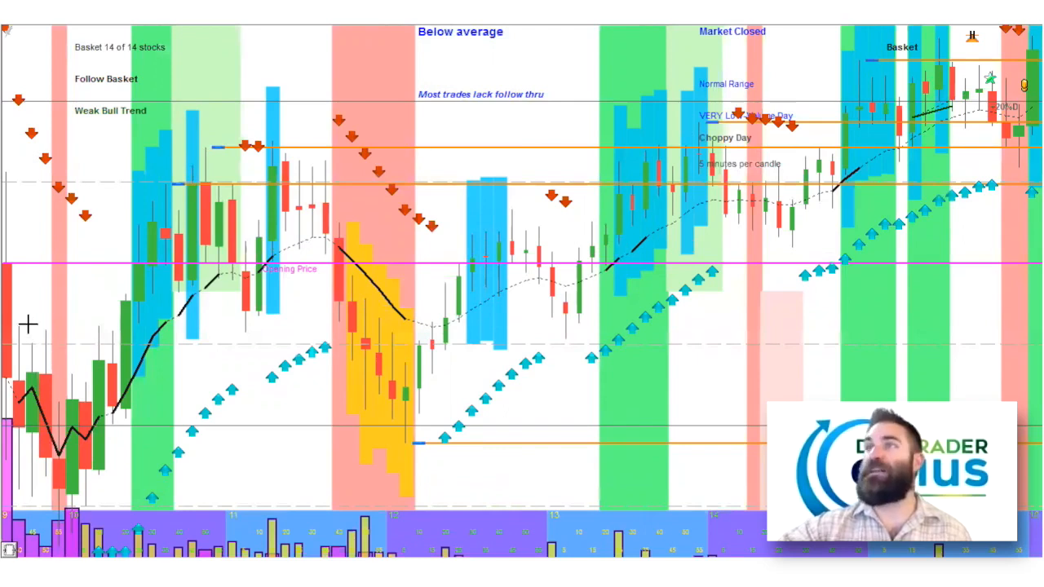
mouse_move(293, 138)
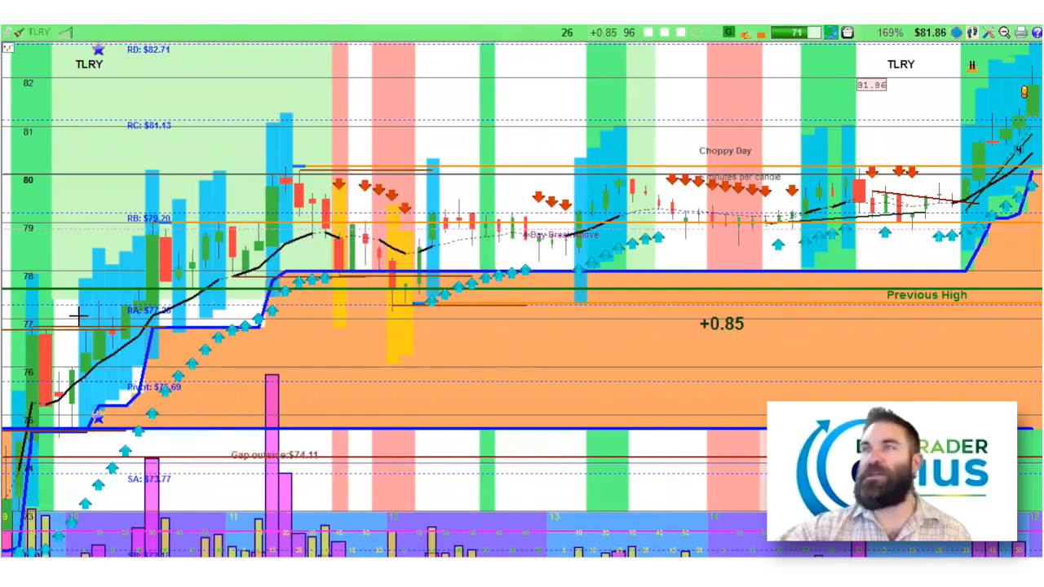
mouse_move(16, 362)
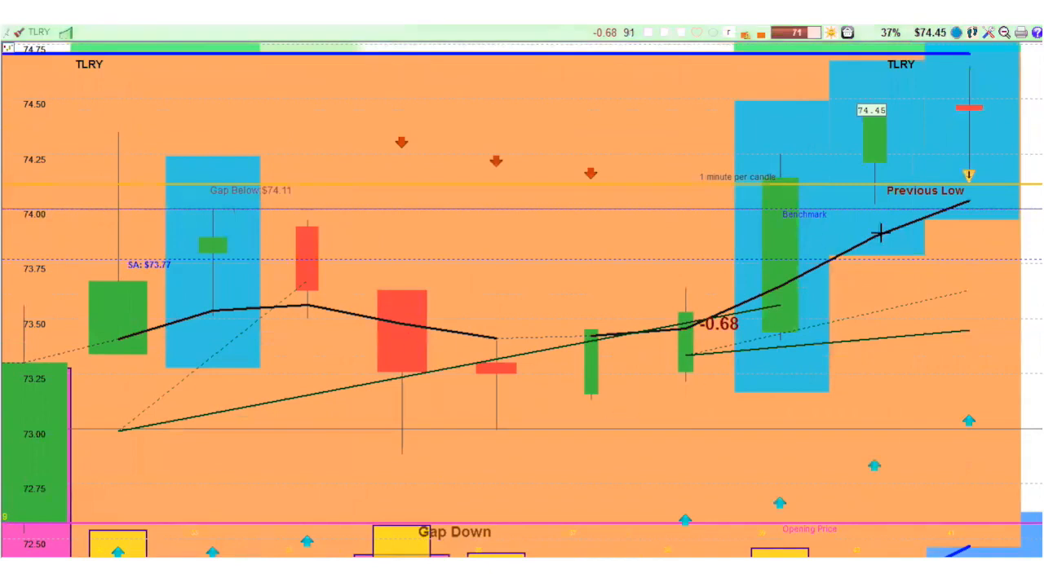
mouse_move(870, 128)
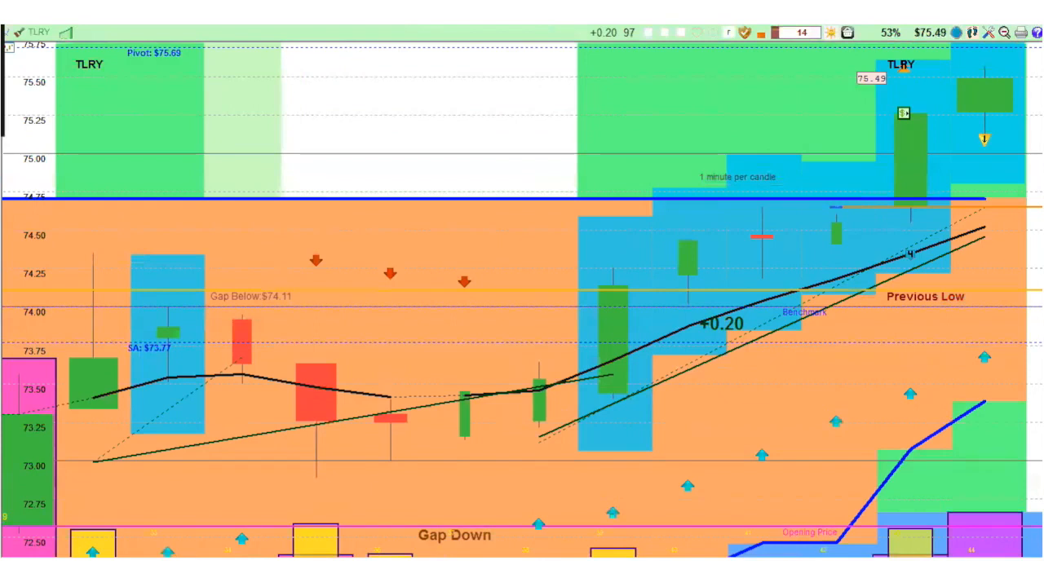
mouse_move(63, 378)
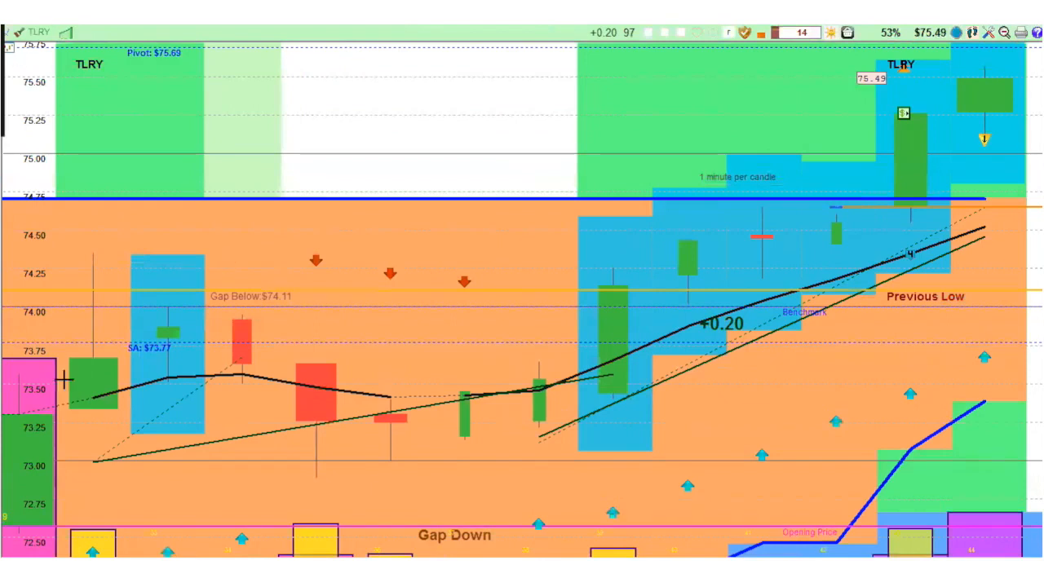
mouse_move(183, 140)
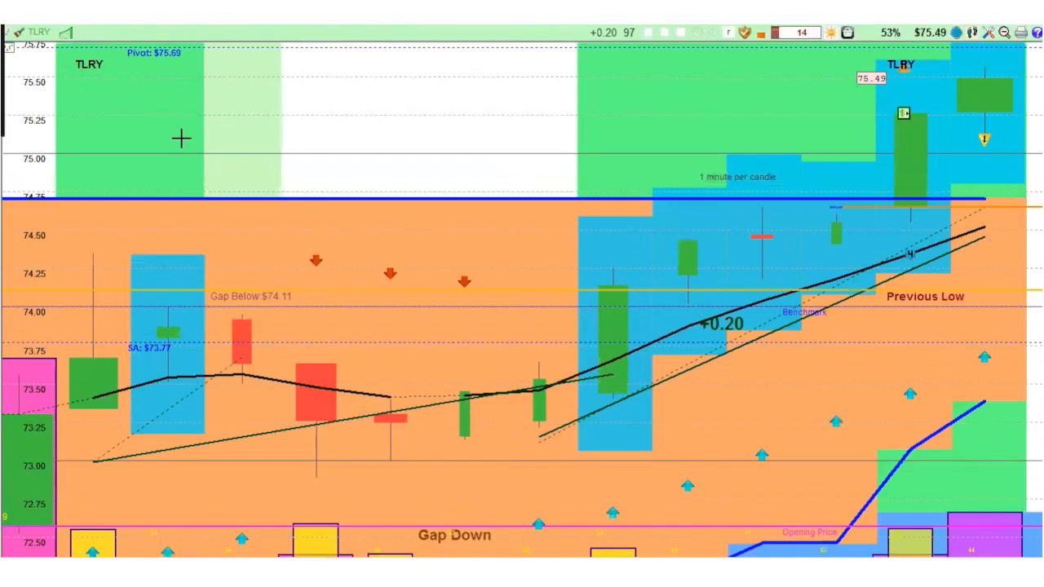
mouse_move(191, 143)
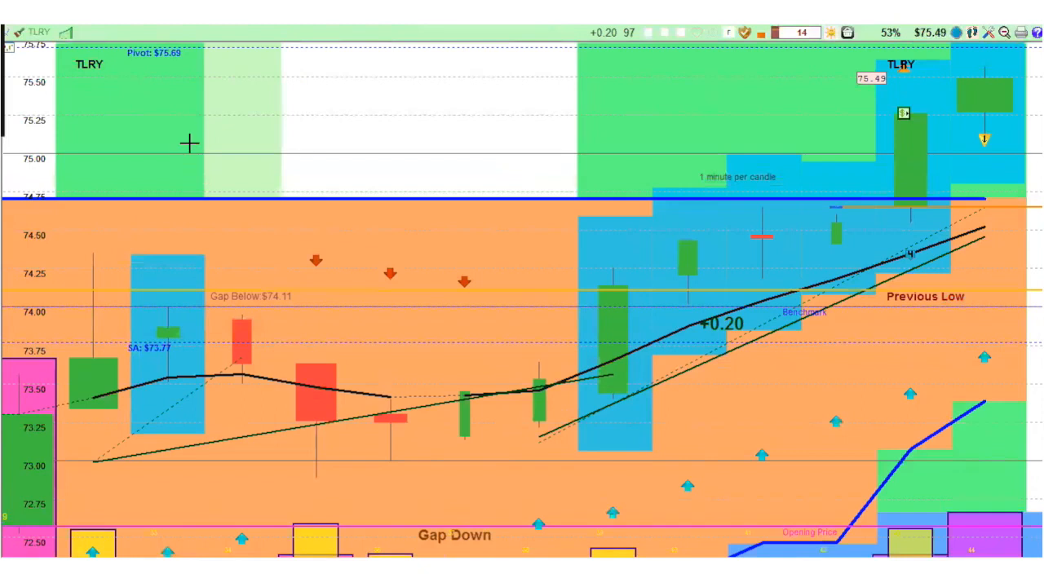
mouse_move(189, 149)
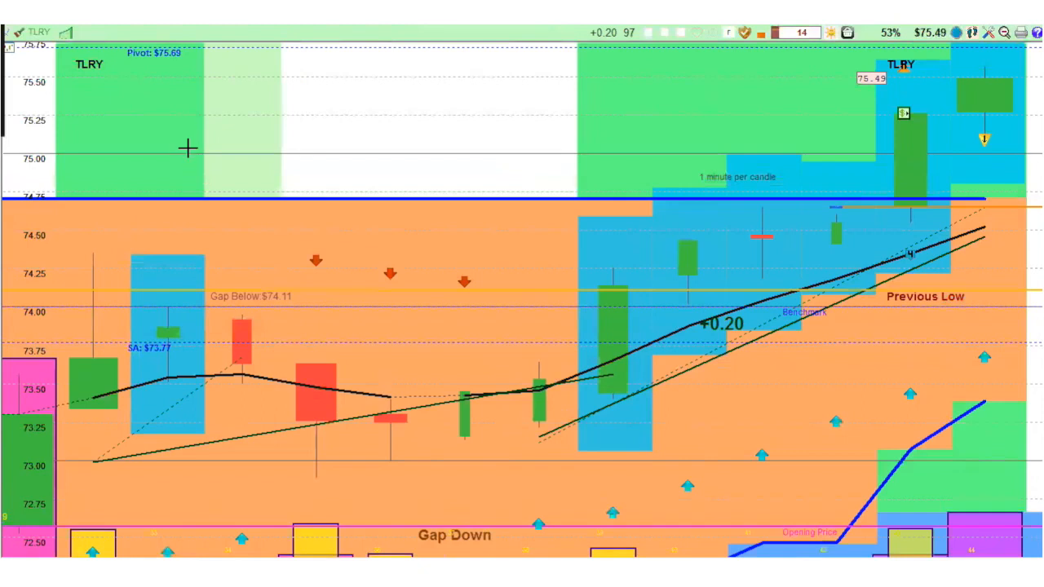
mouse_move(698, 255)
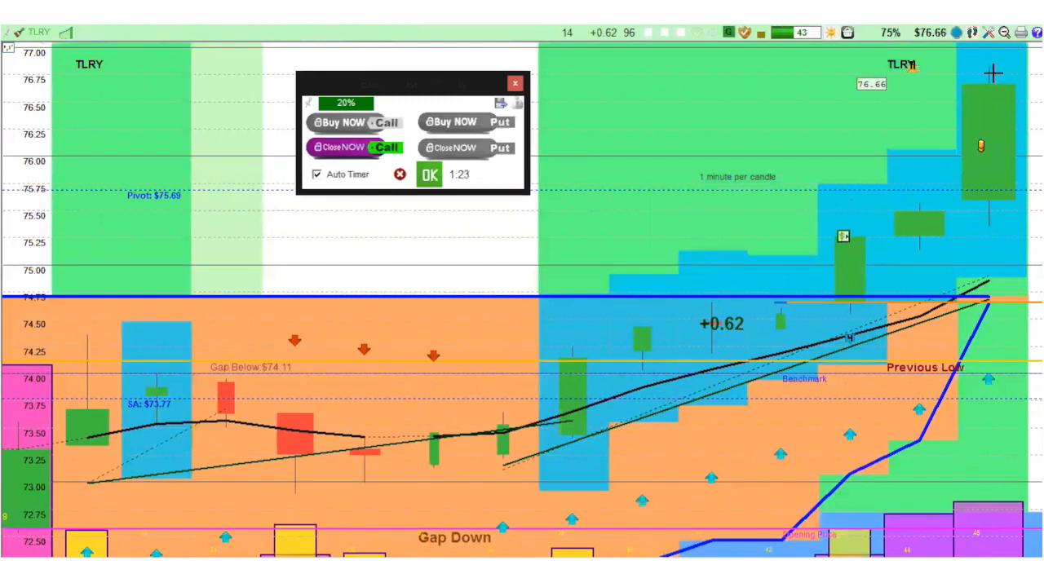
mouse_move(187, 147)
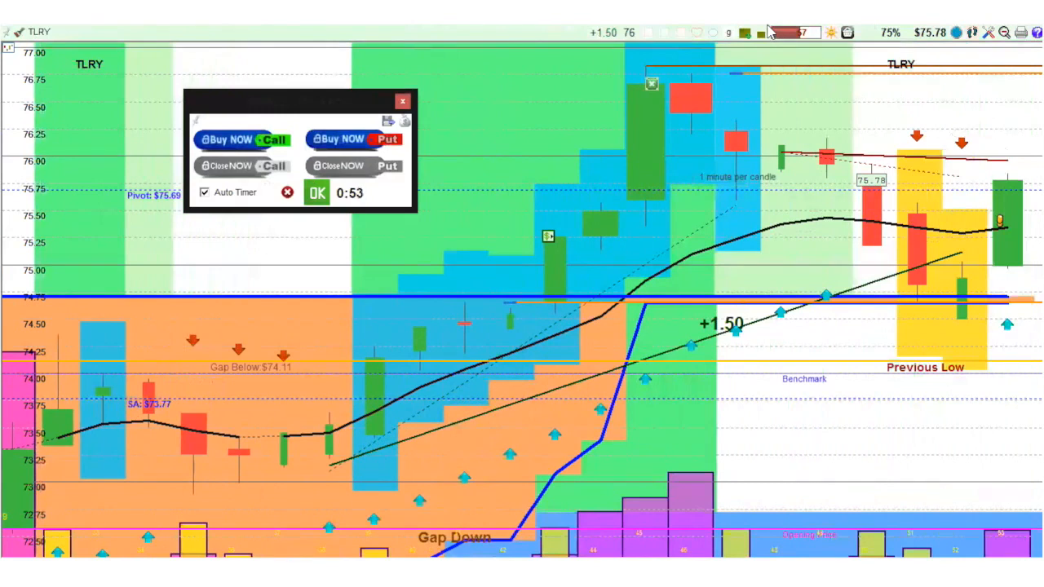
mouse_move(302, 204)
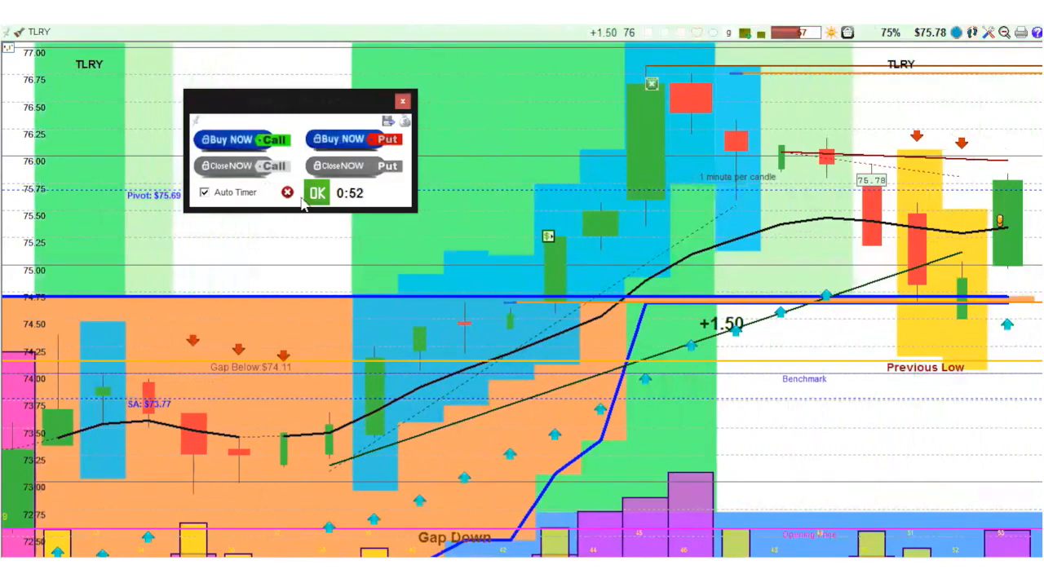
Cancel the running countdown timer in the Buy / Close Options window
left_click(316, 192)
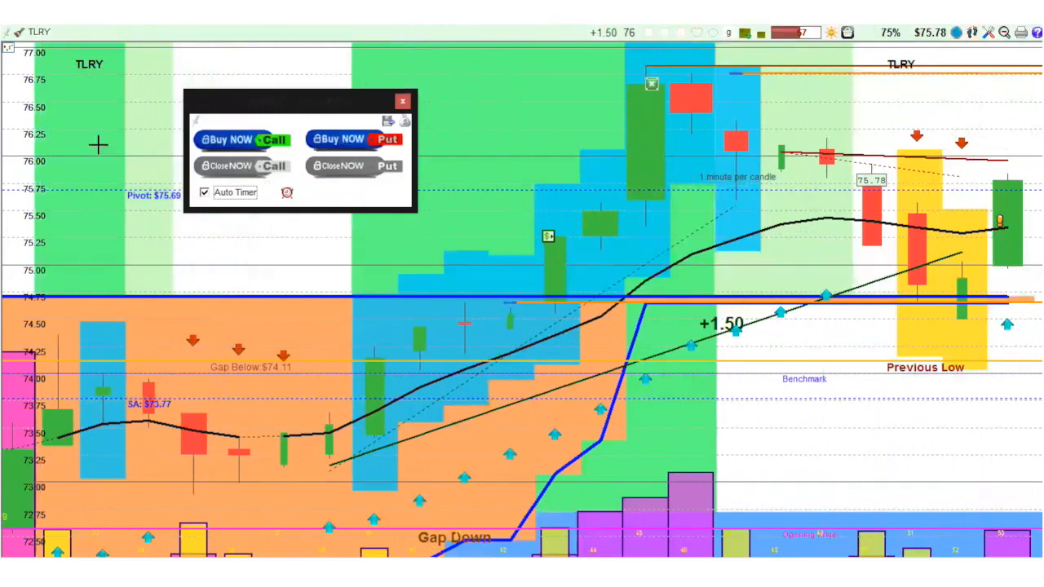
mouse_move(287, 111)
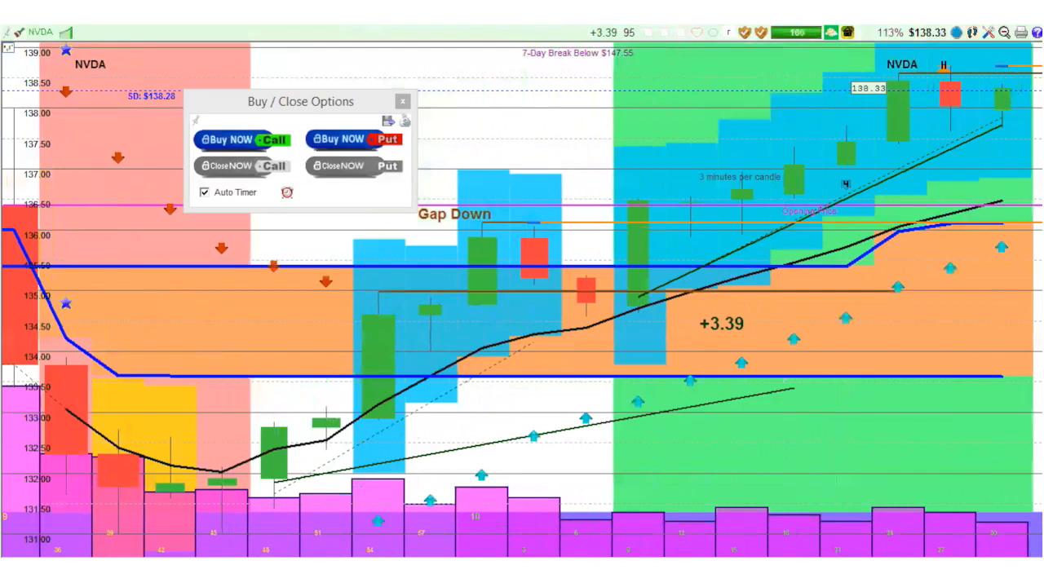
mouse_move(839, 318)
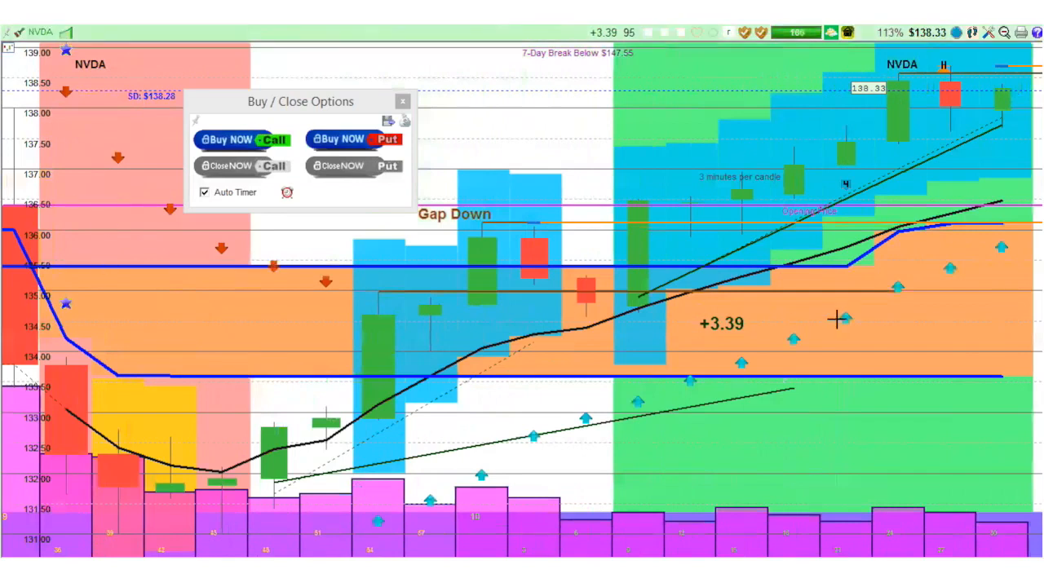
mouse_move(332, 453)
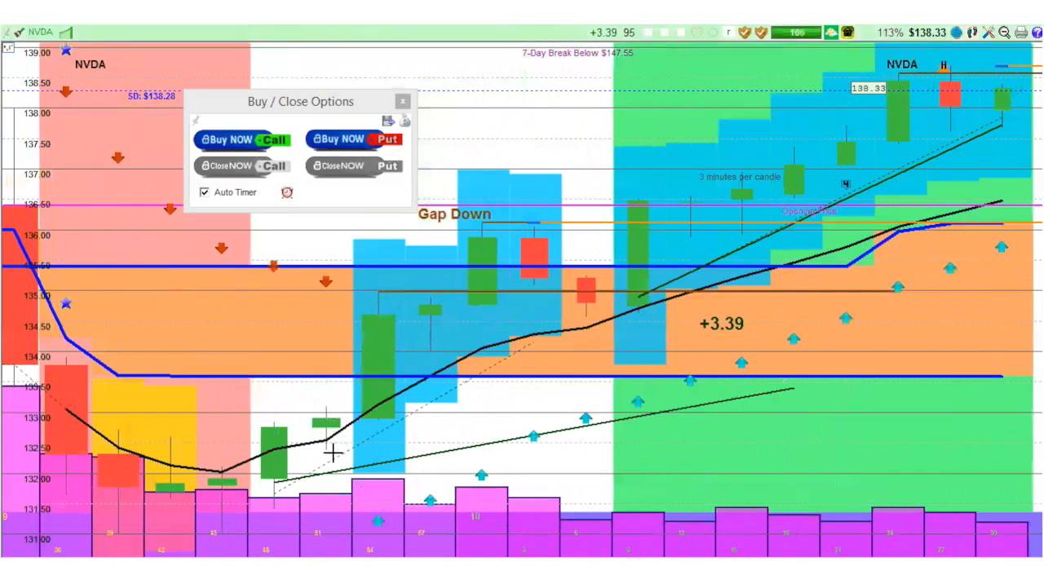
mouse_move(13, 349)
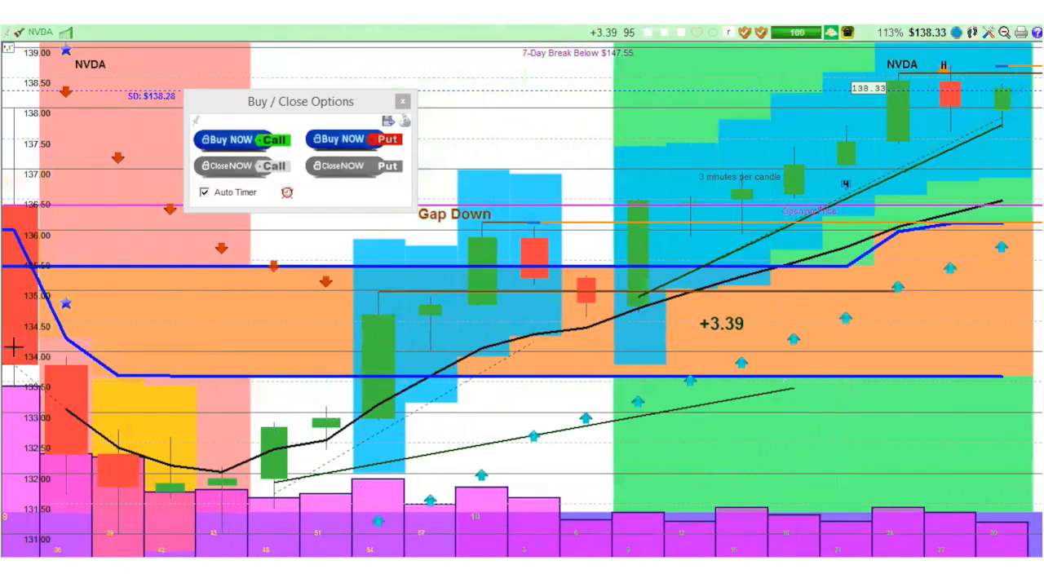
mouse_move(69, 281)
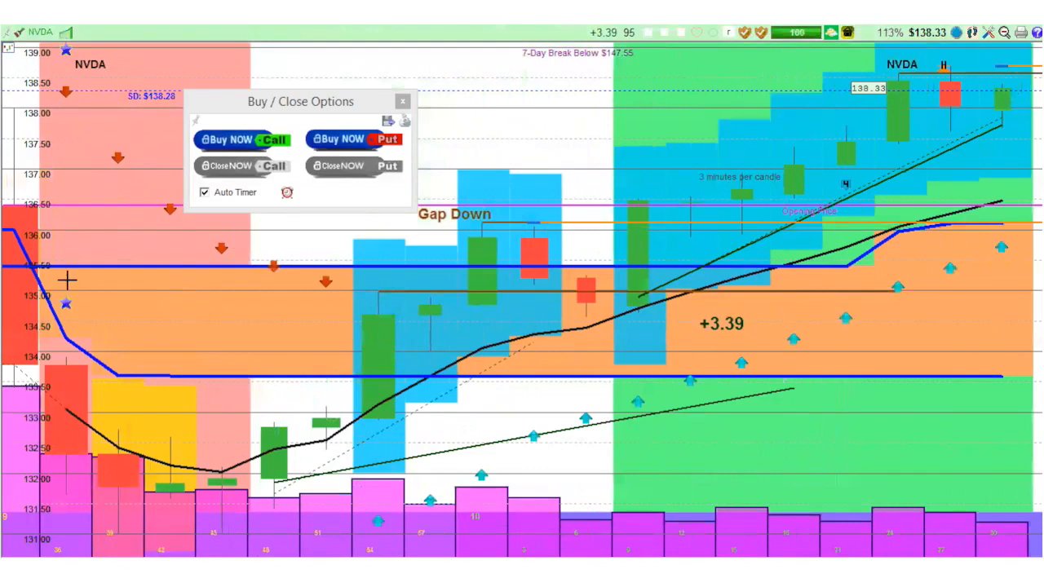
mouse_move(62, 468)
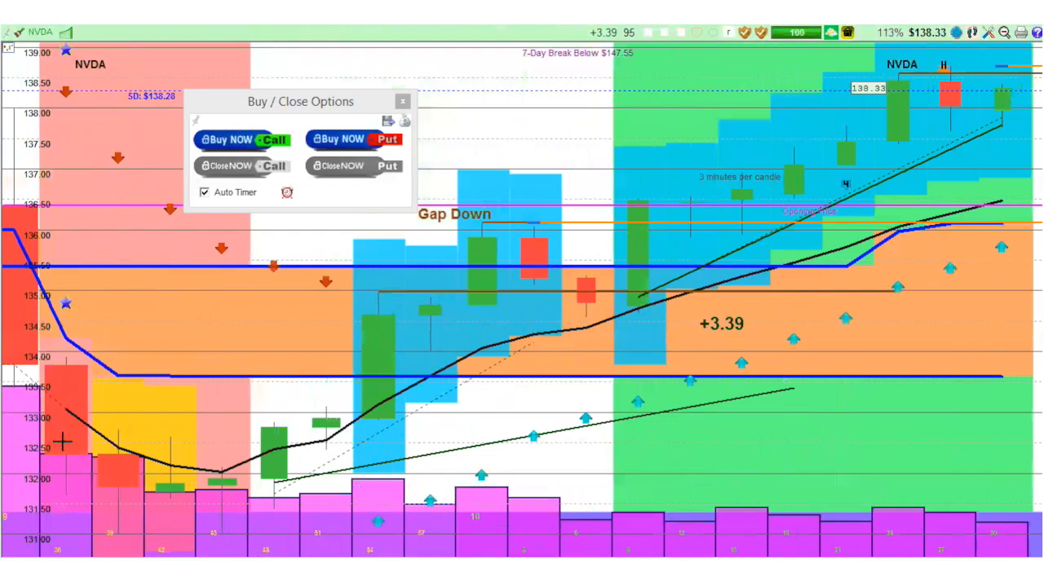
mouse_move(304, 465)
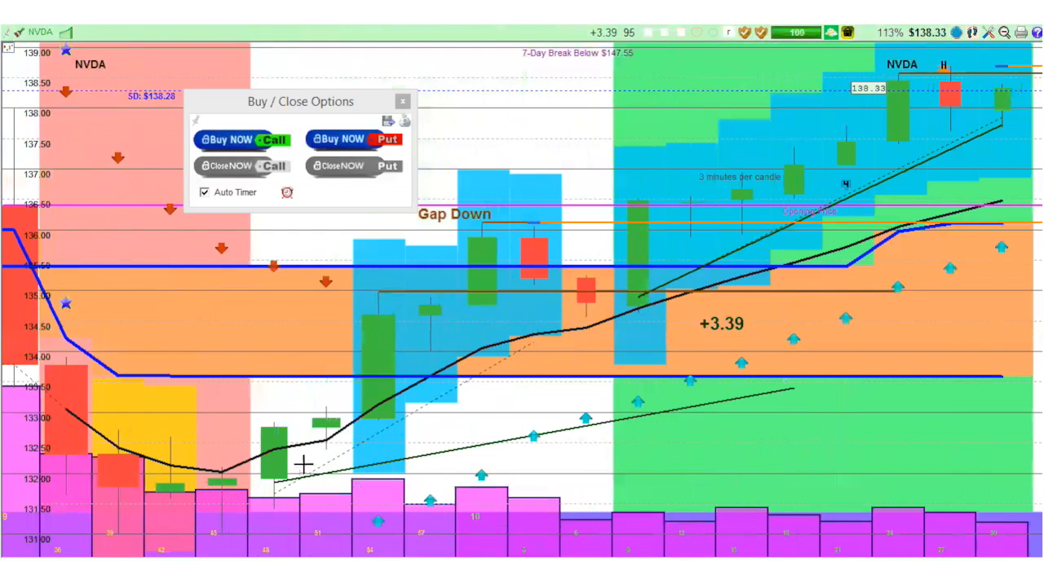
mouse_move(711, 183)
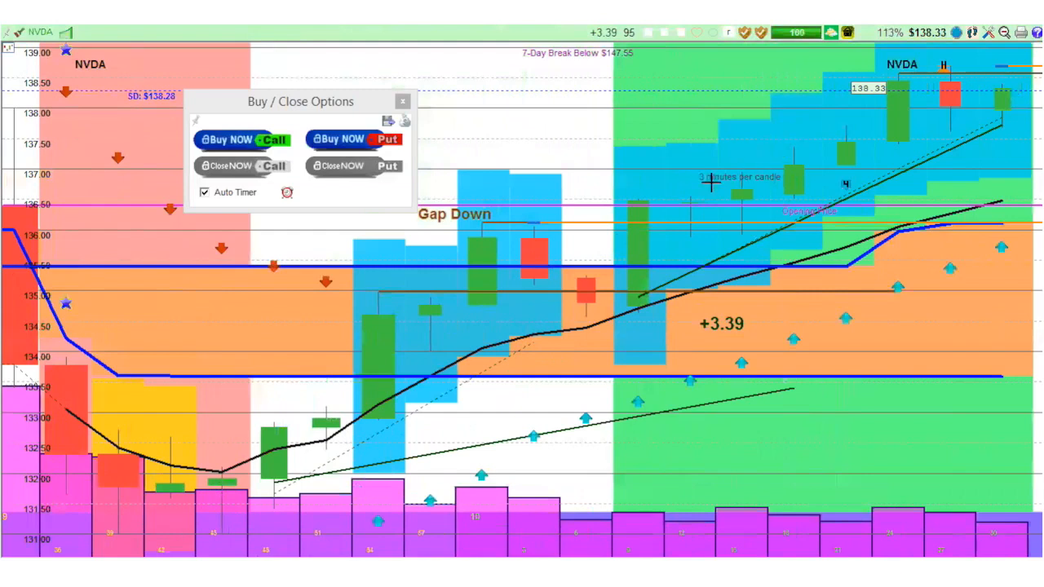
mouse_move(911, 111)
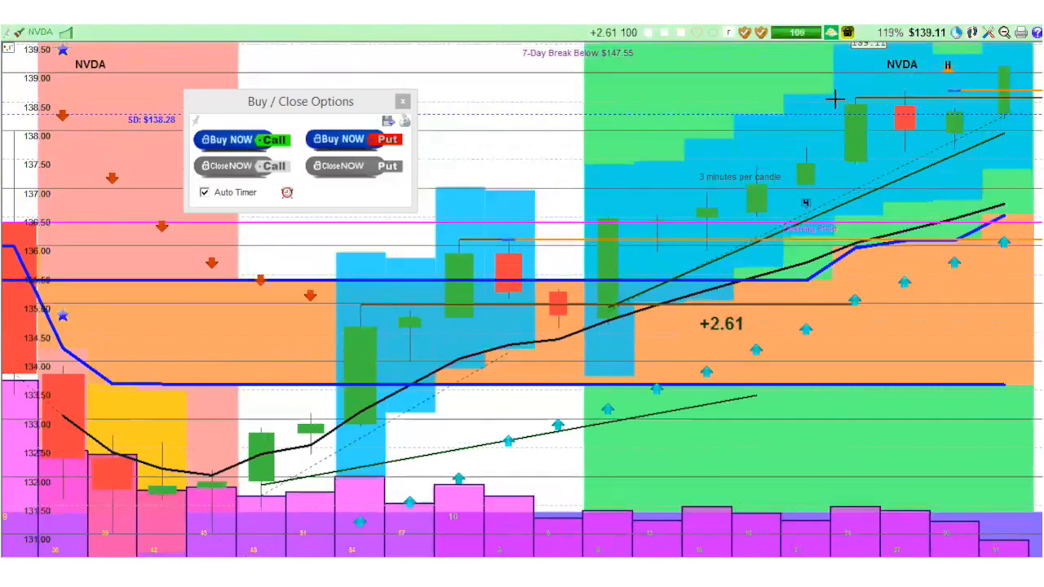
mouse_move(981, 73)
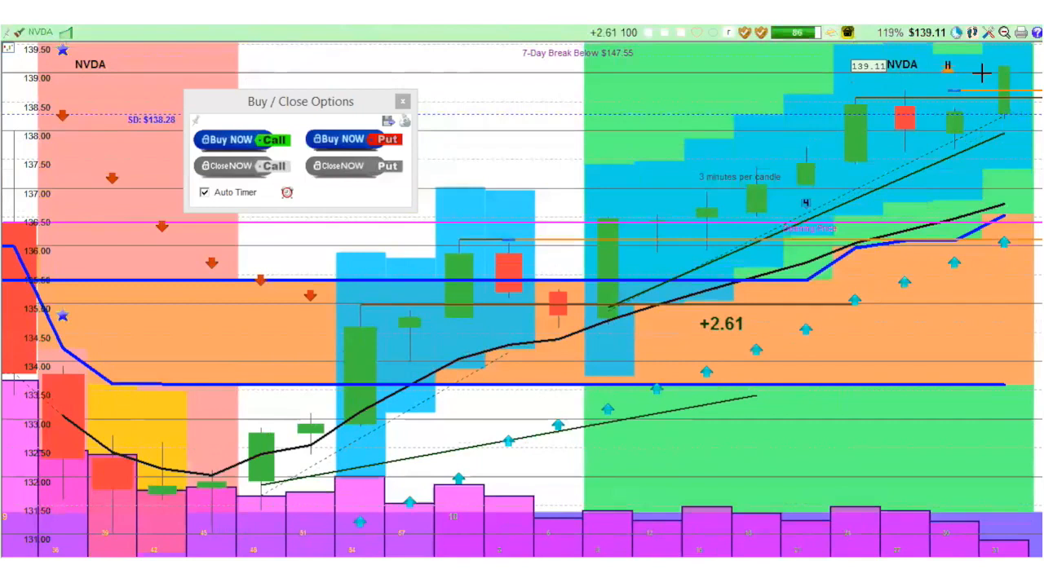
mouse_move(751, 39)
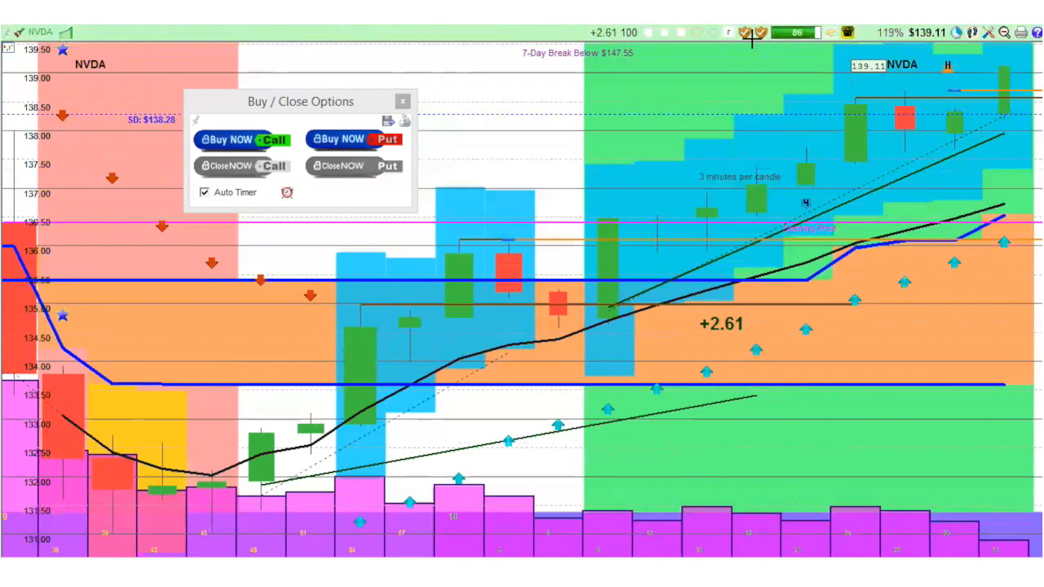
mouse_move(754, 33)
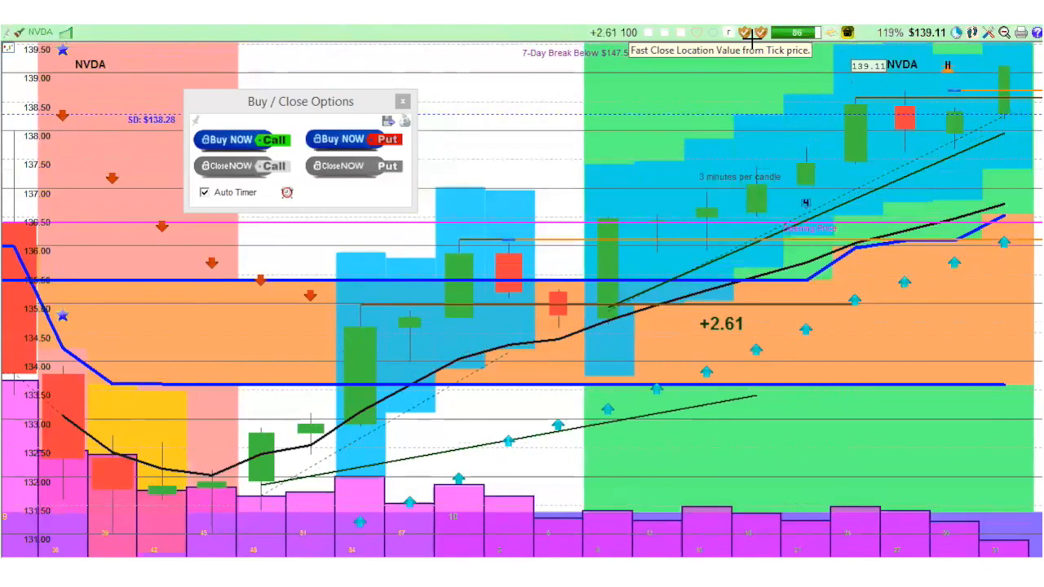
mouse_move(748, 33)
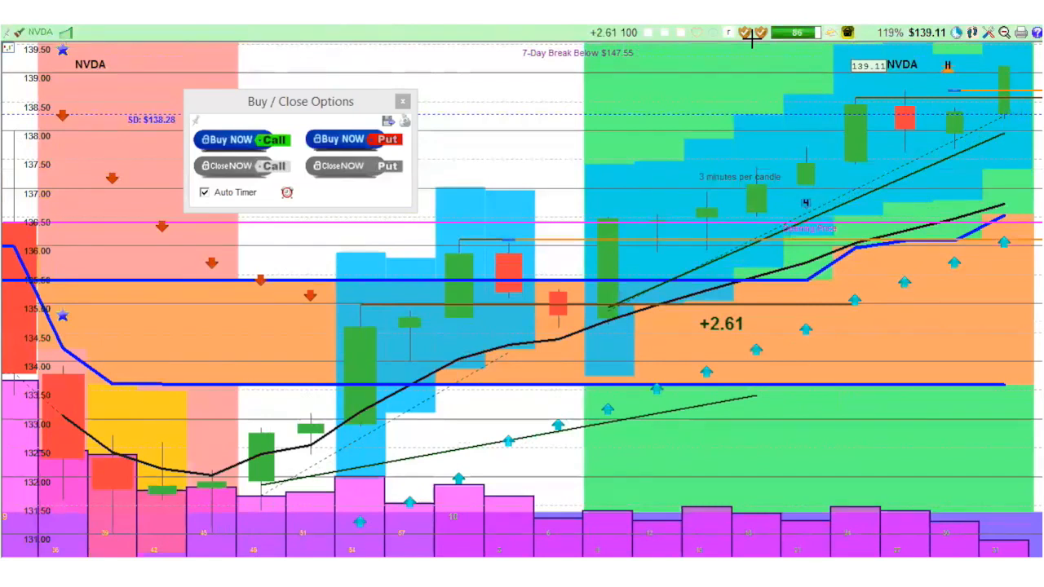
mouse_move(744, 33)
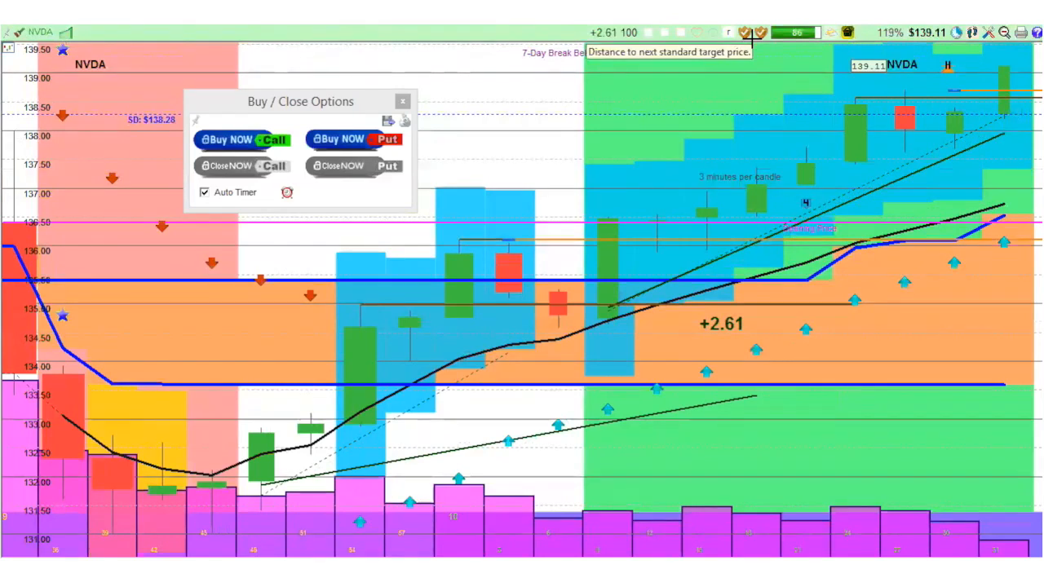
mouse_move(623, 178)
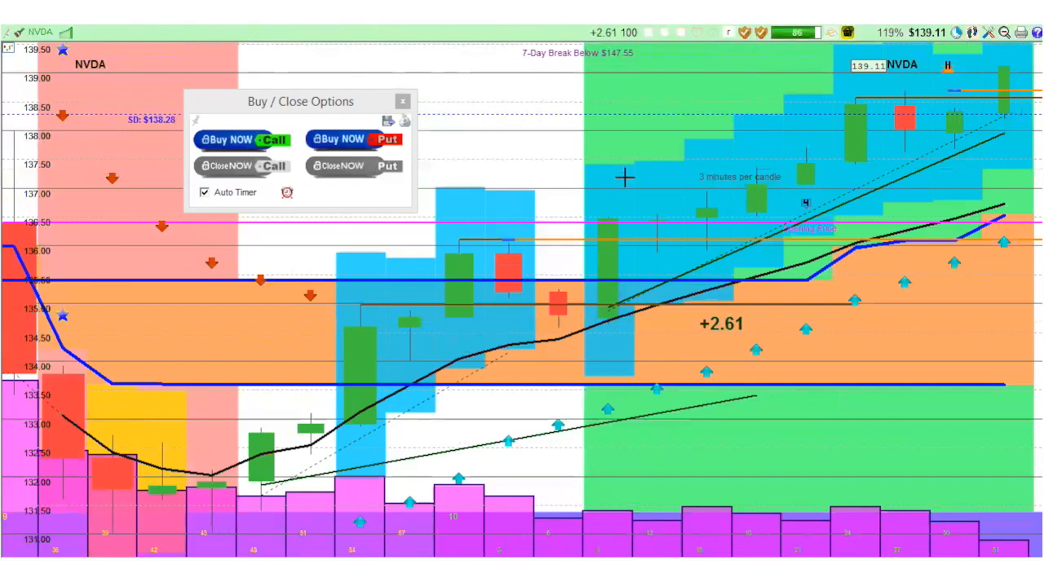
mouse_move(496, 355)
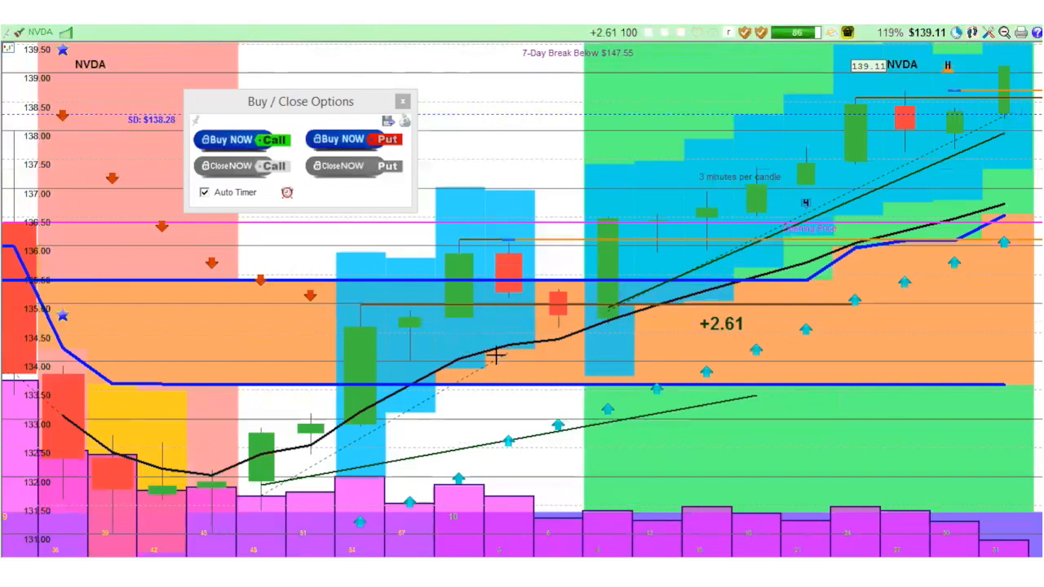
mouse_move(326, 362)
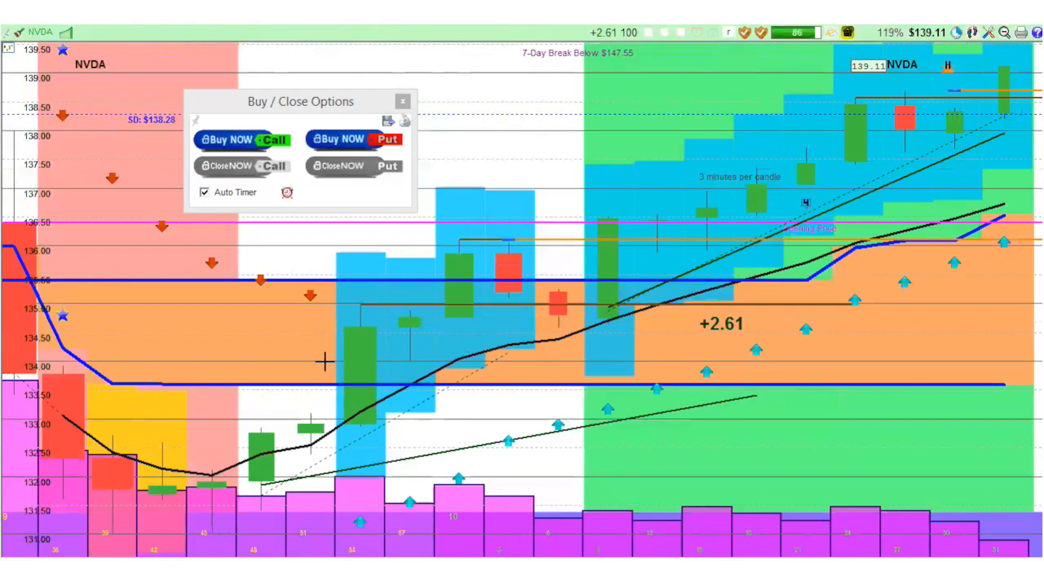
mouse_move(308, 362)
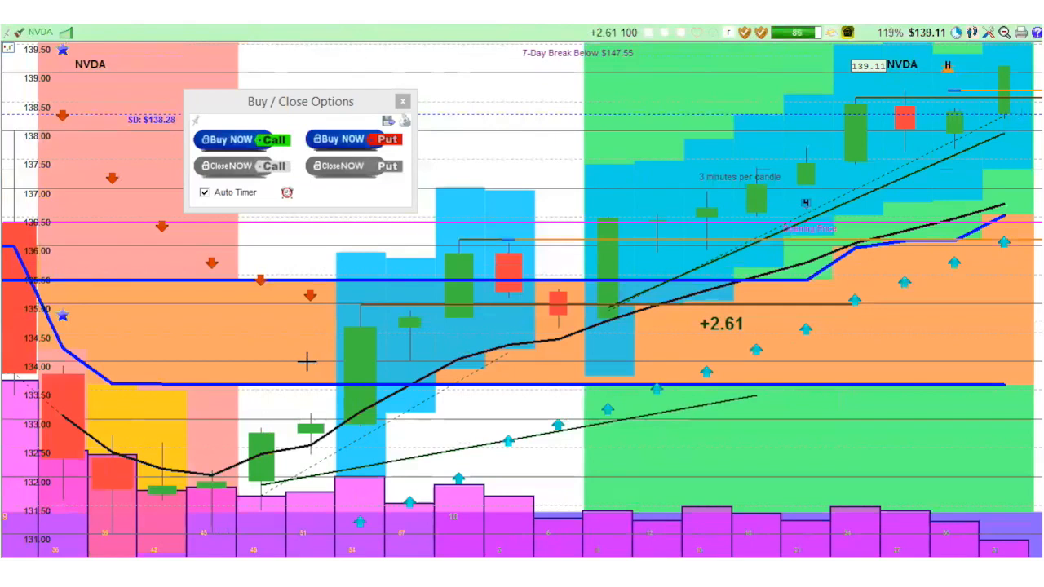
mouse_move(417, 359)
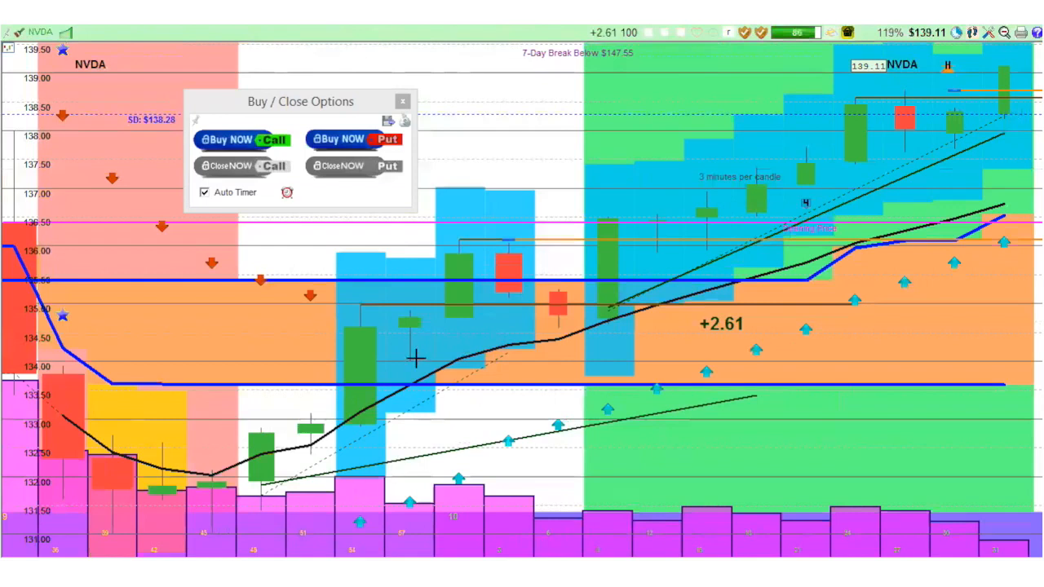
mouse_move(417, 316)
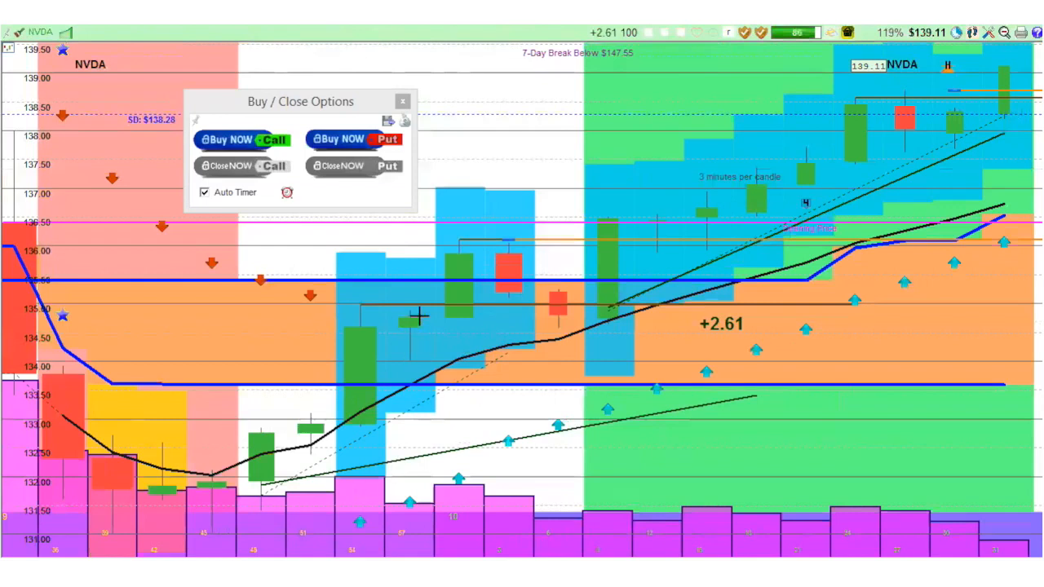
mouse_move(685, 137)
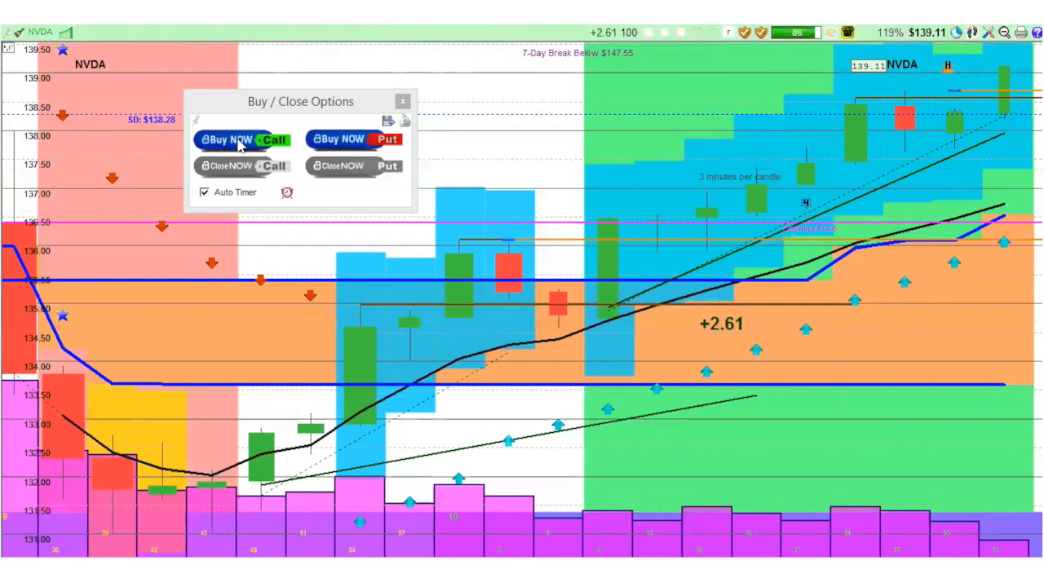
Buy a call on NVDA at the current replay price
left_click(231, 138)
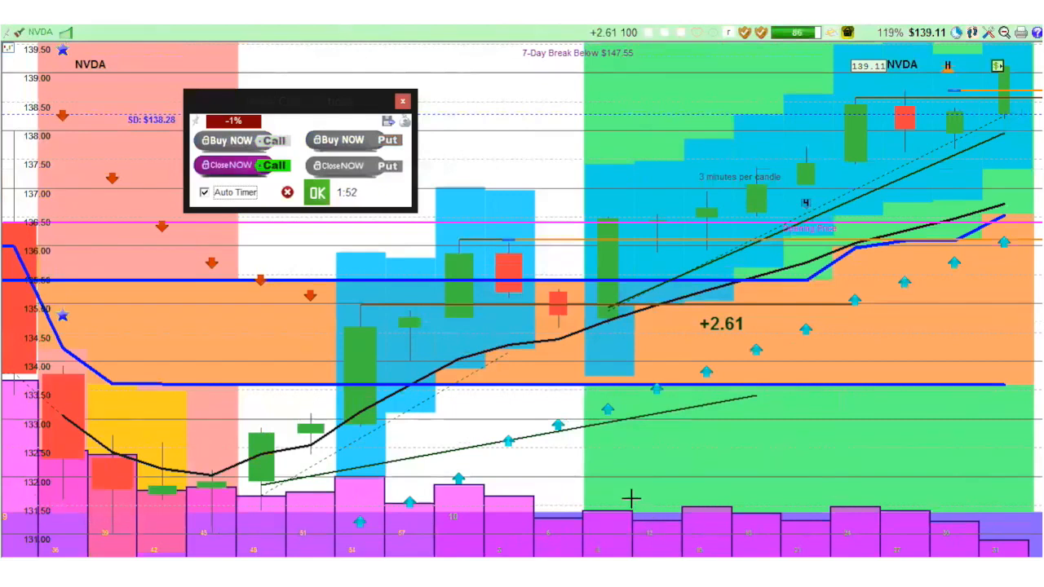
mouse_move(610, 466)
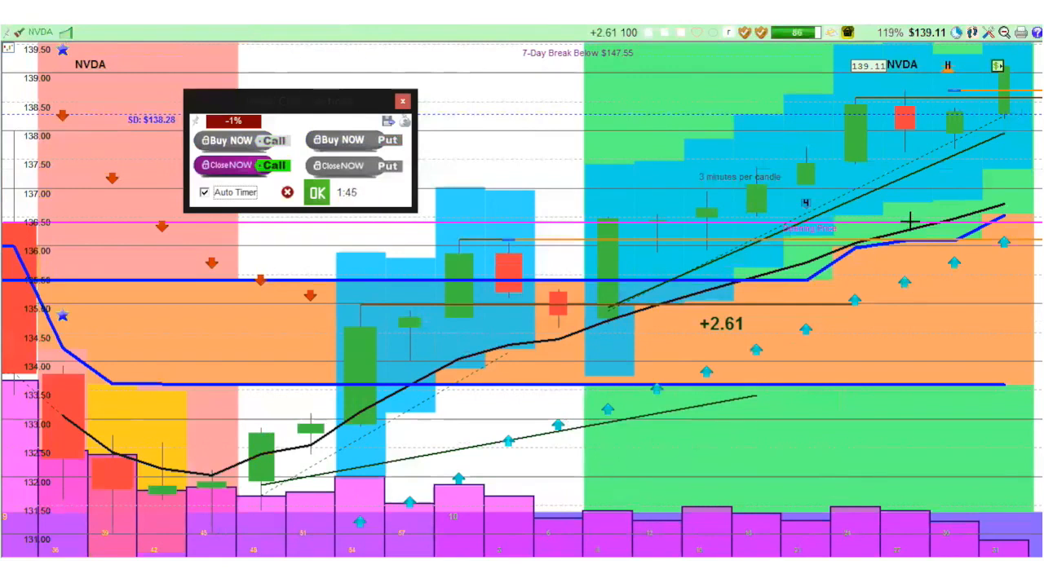
mouse_move(921, 143)
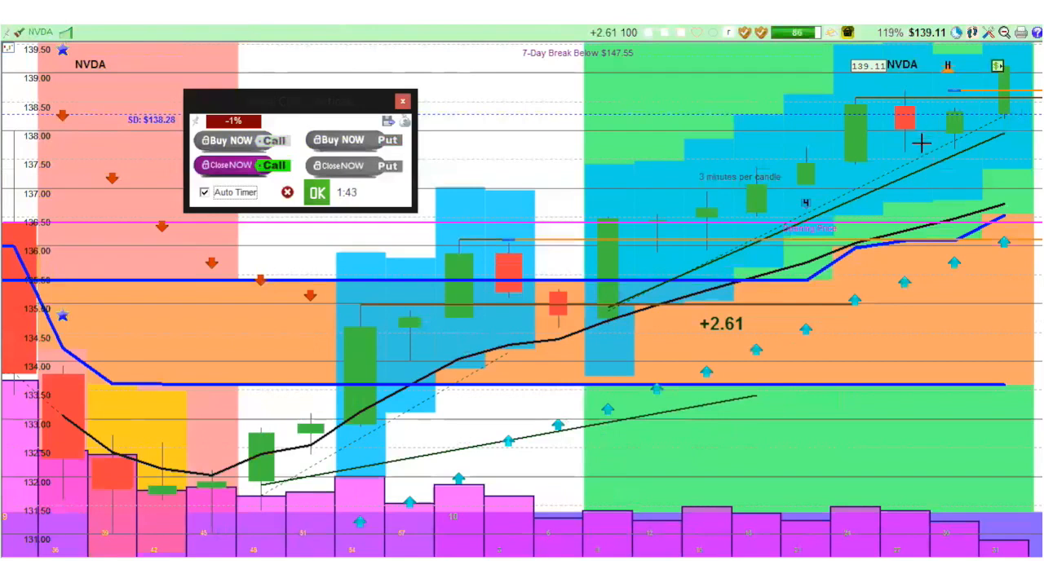
mouse_move(945, 515)
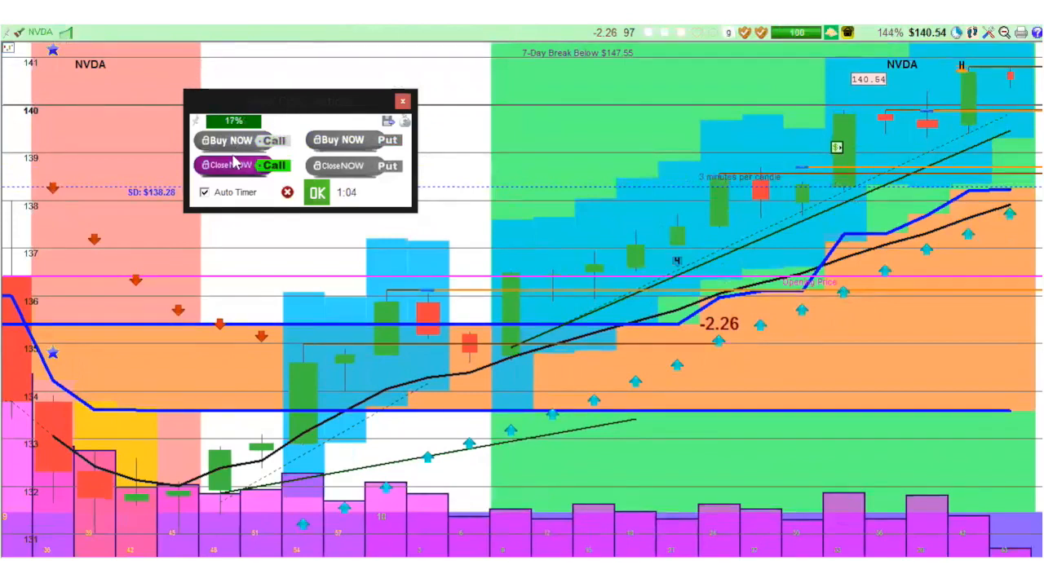
mouse_move(232, 166)
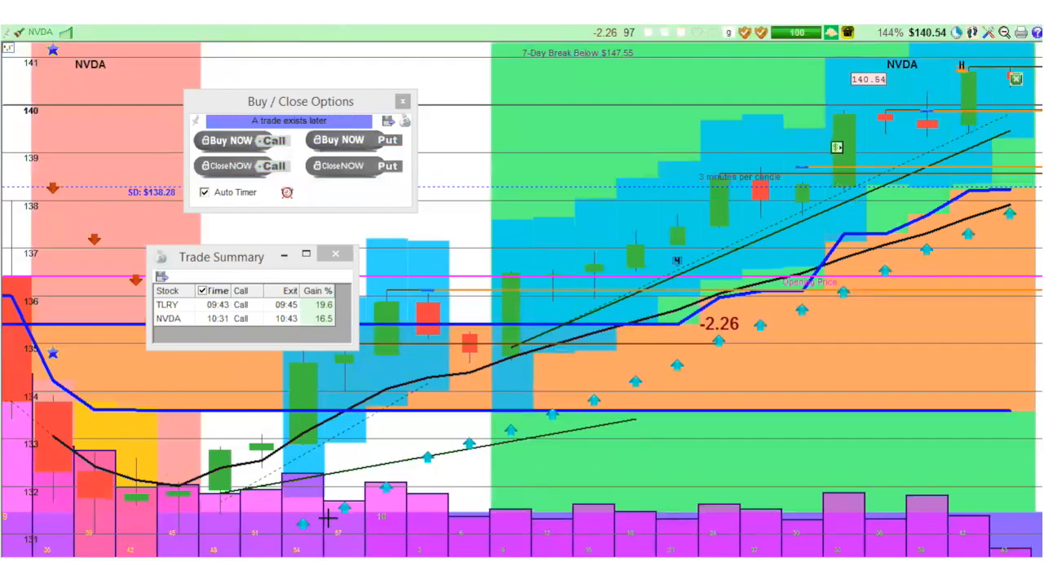
mouse_move(329, 519)
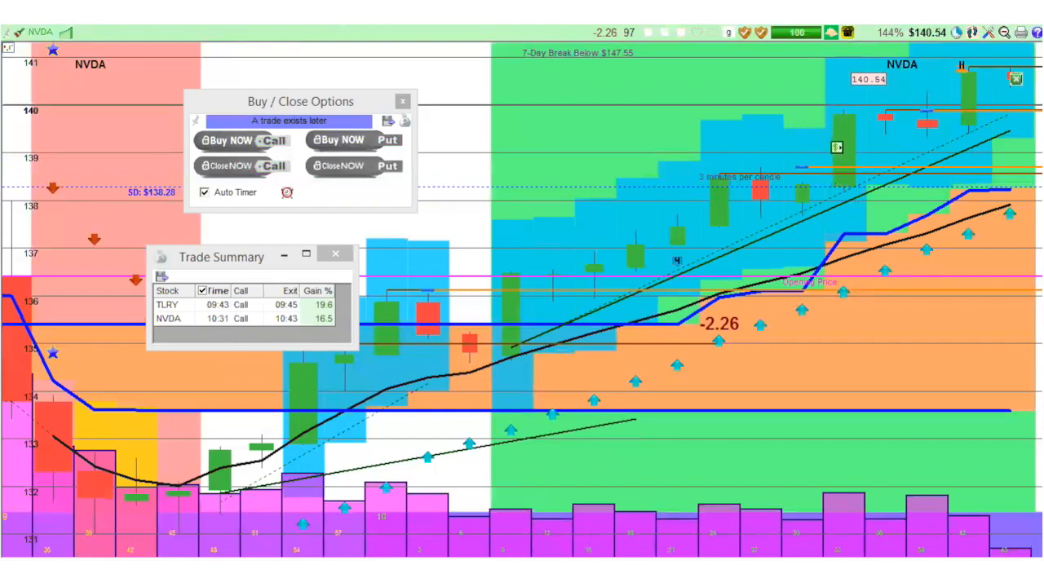
mouse_move(949, 115)
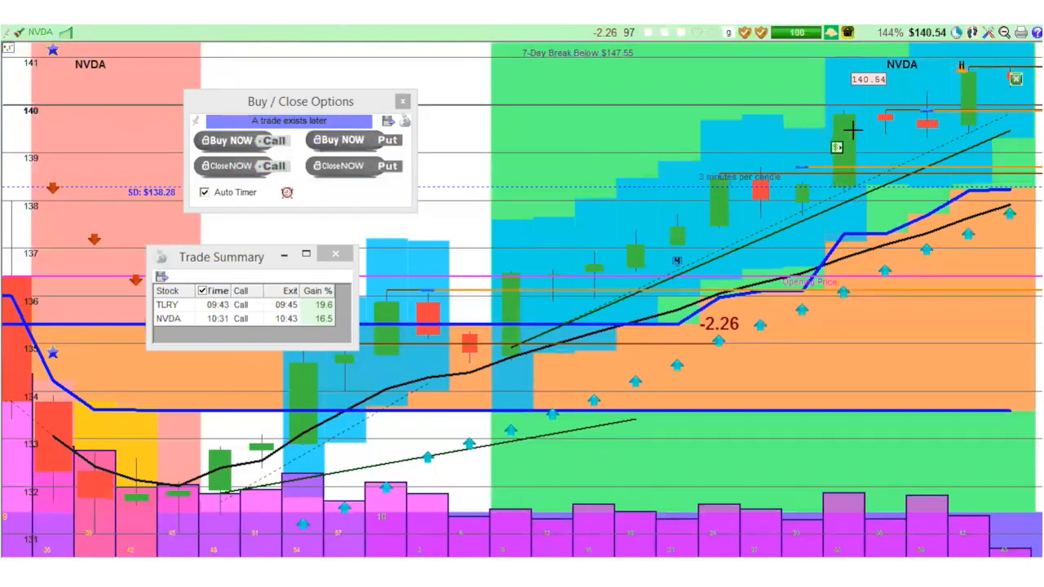
mouse_move(840, 147)
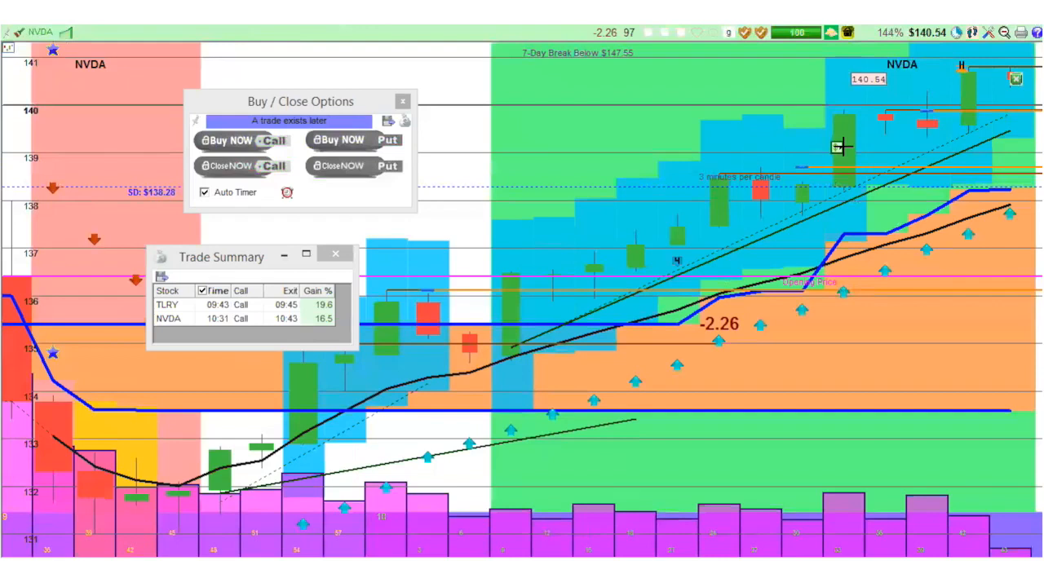